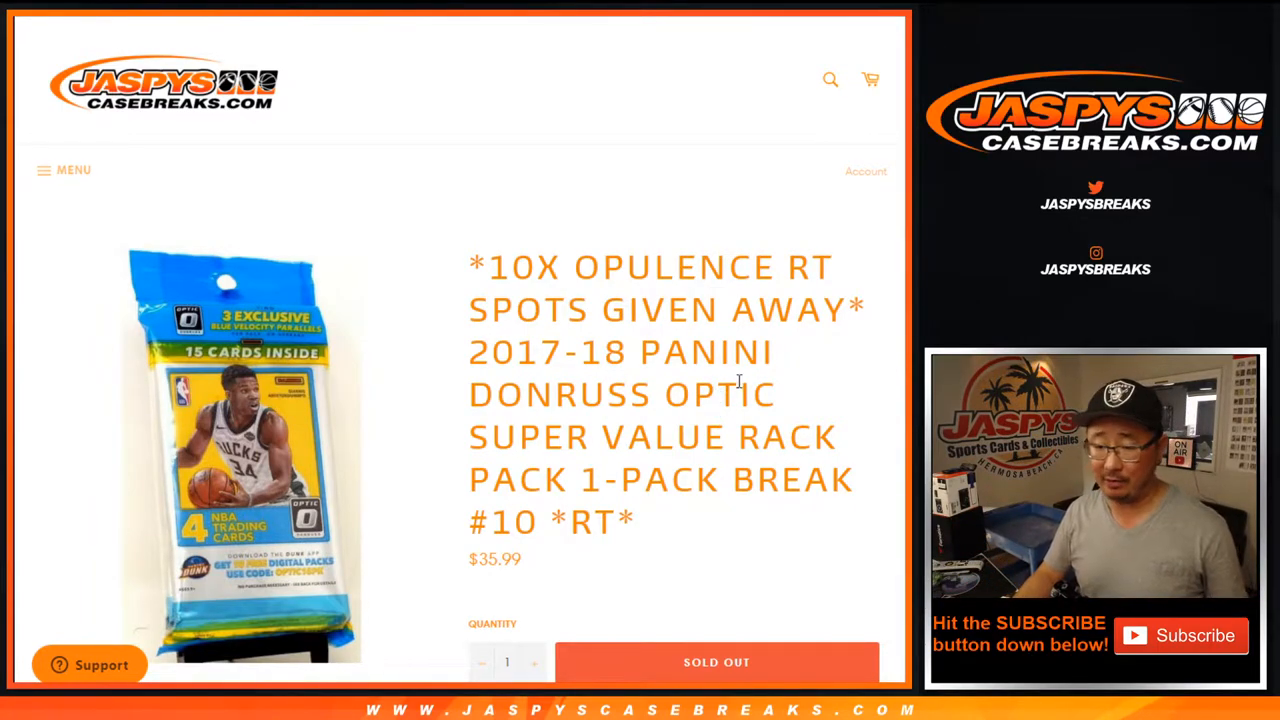
# - Randomize the customer name list in the List Randomizer, reshuffling it with Again! several times
pyautogui.scroll(-3)
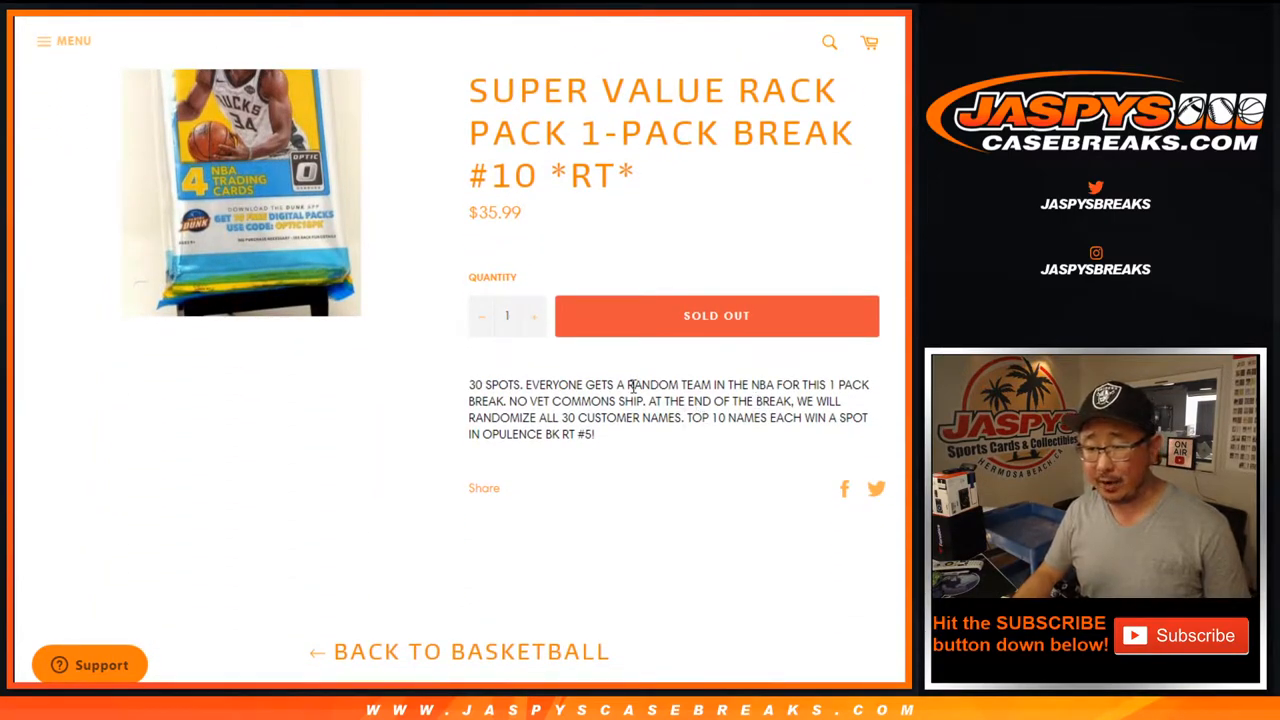
pyautogui.moveTo(704, 418); pyautogui.dragTo(800, 418)
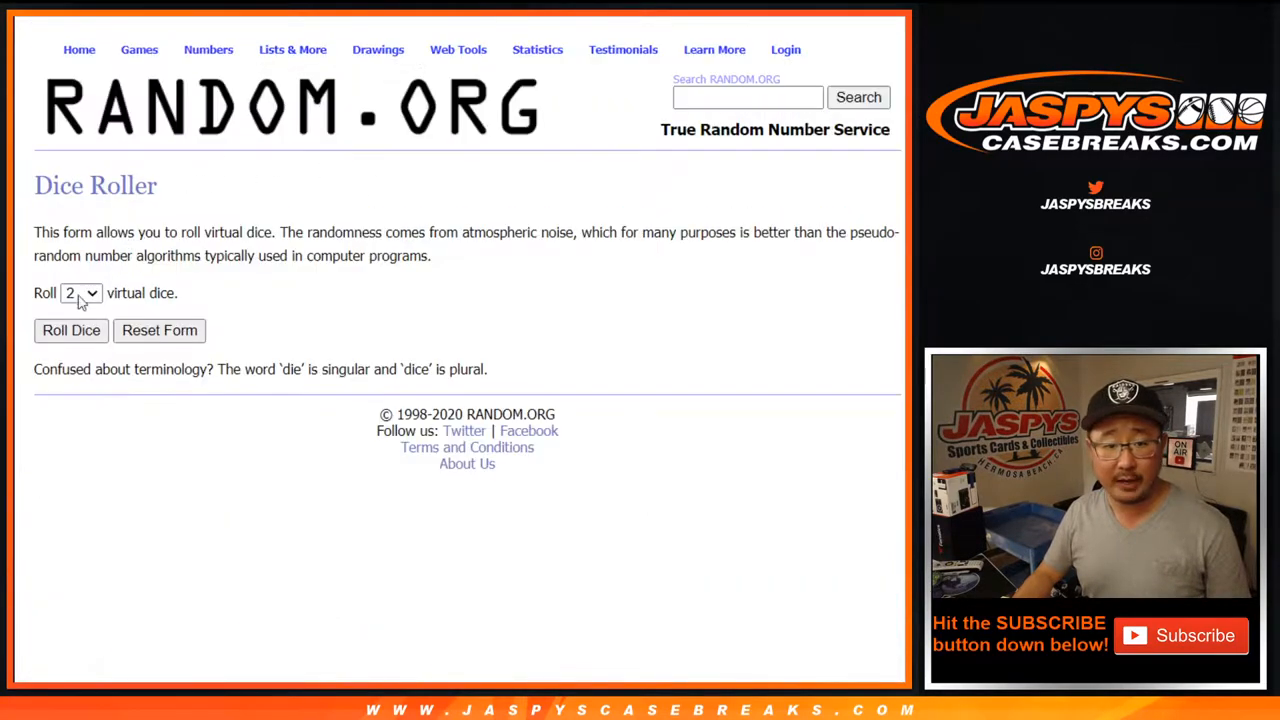
pyautogui.click(70, 330)
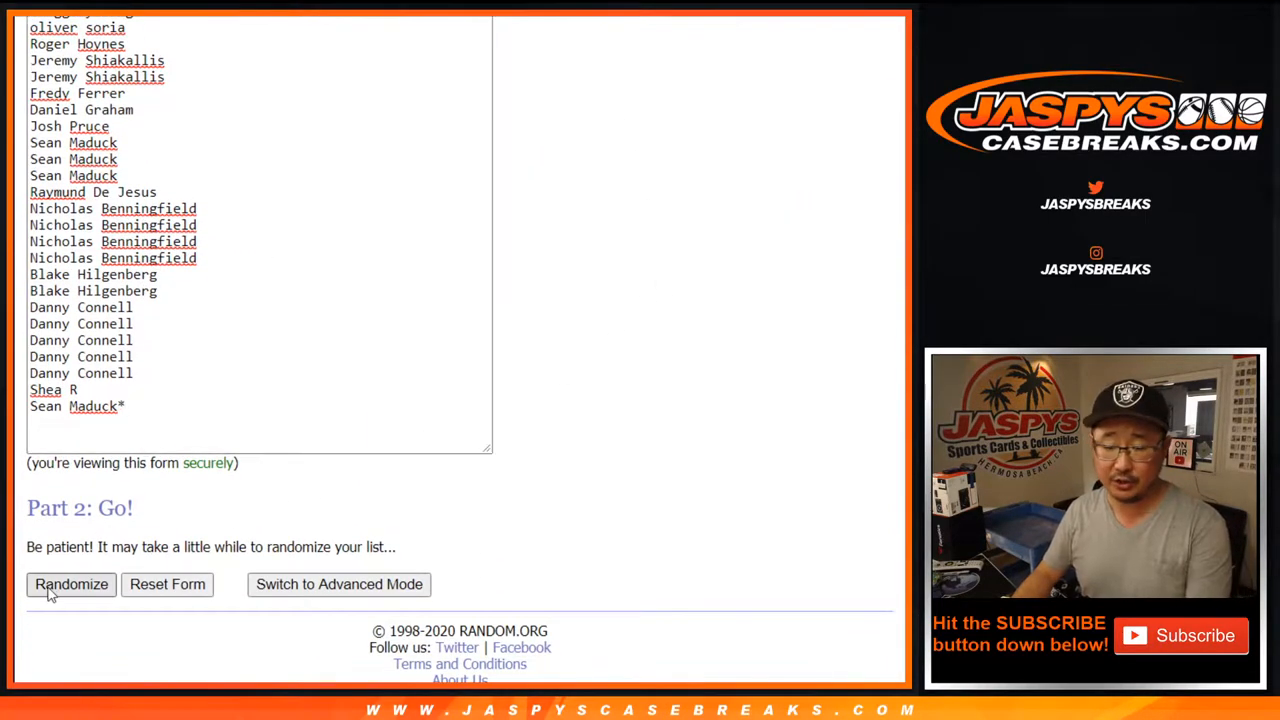
pyautogui.click(72, 584)
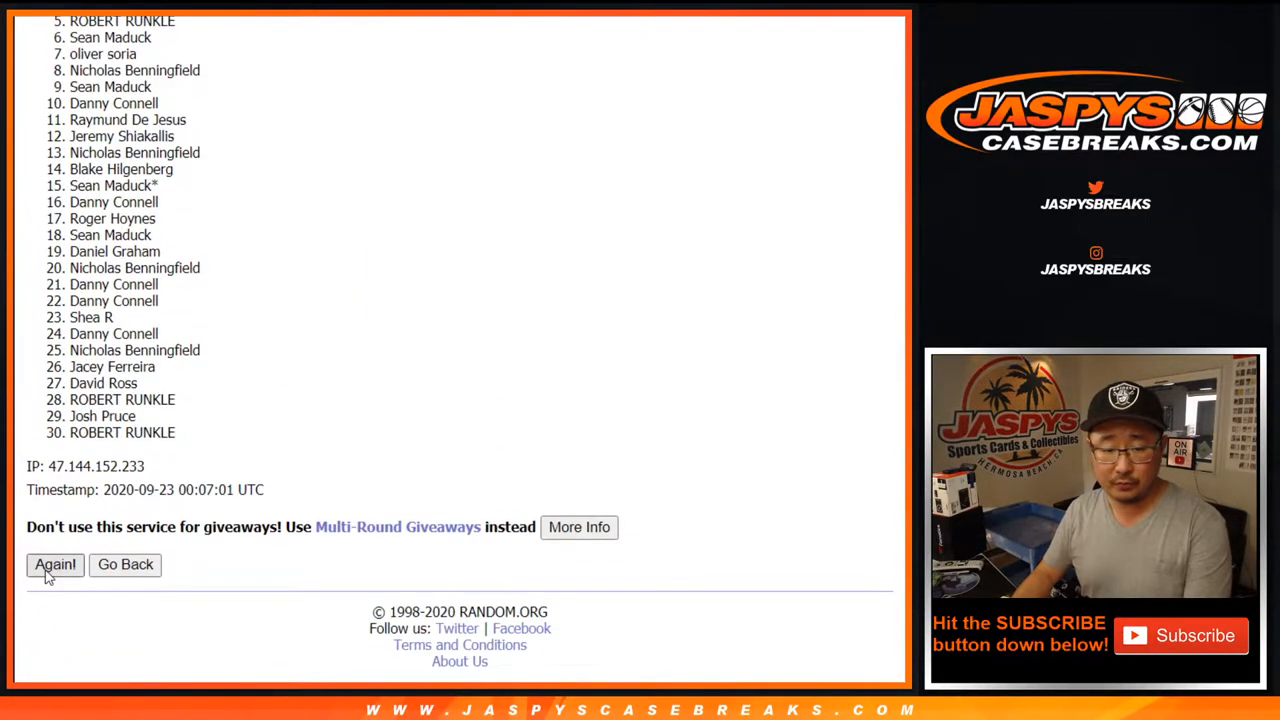
pyautogui.click(56, 564)
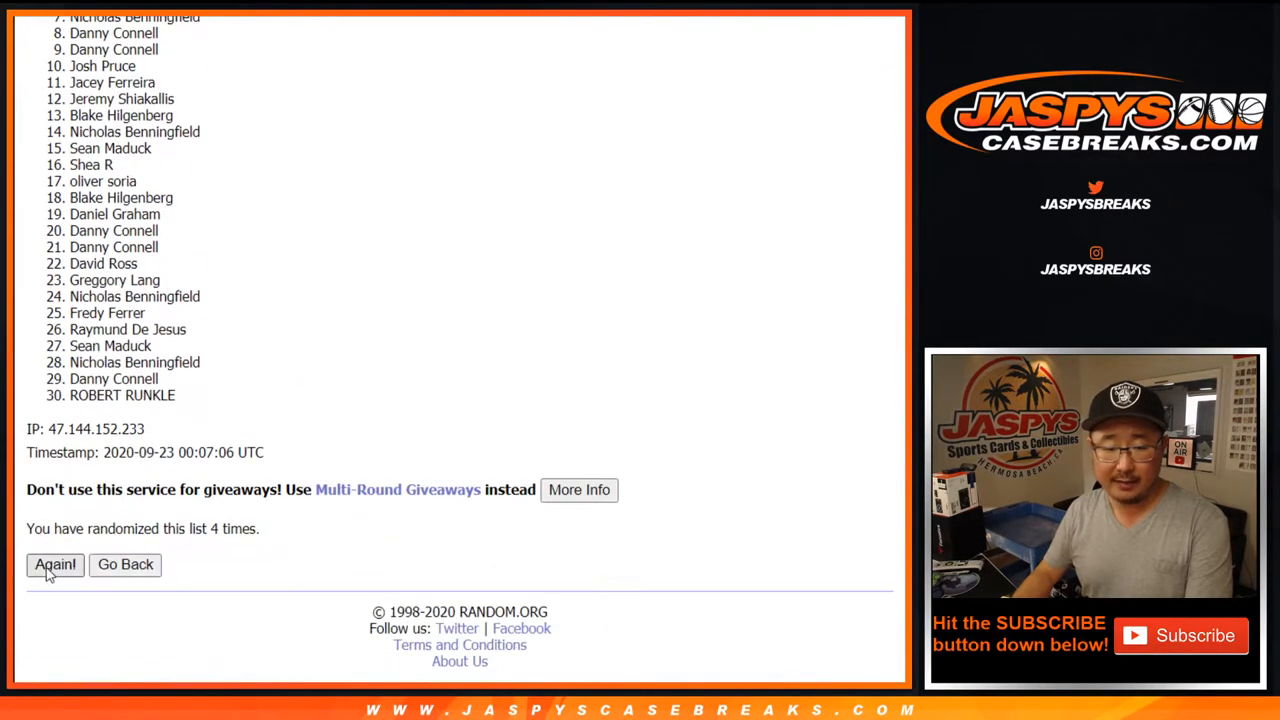
pyautogui.click(56, 564)
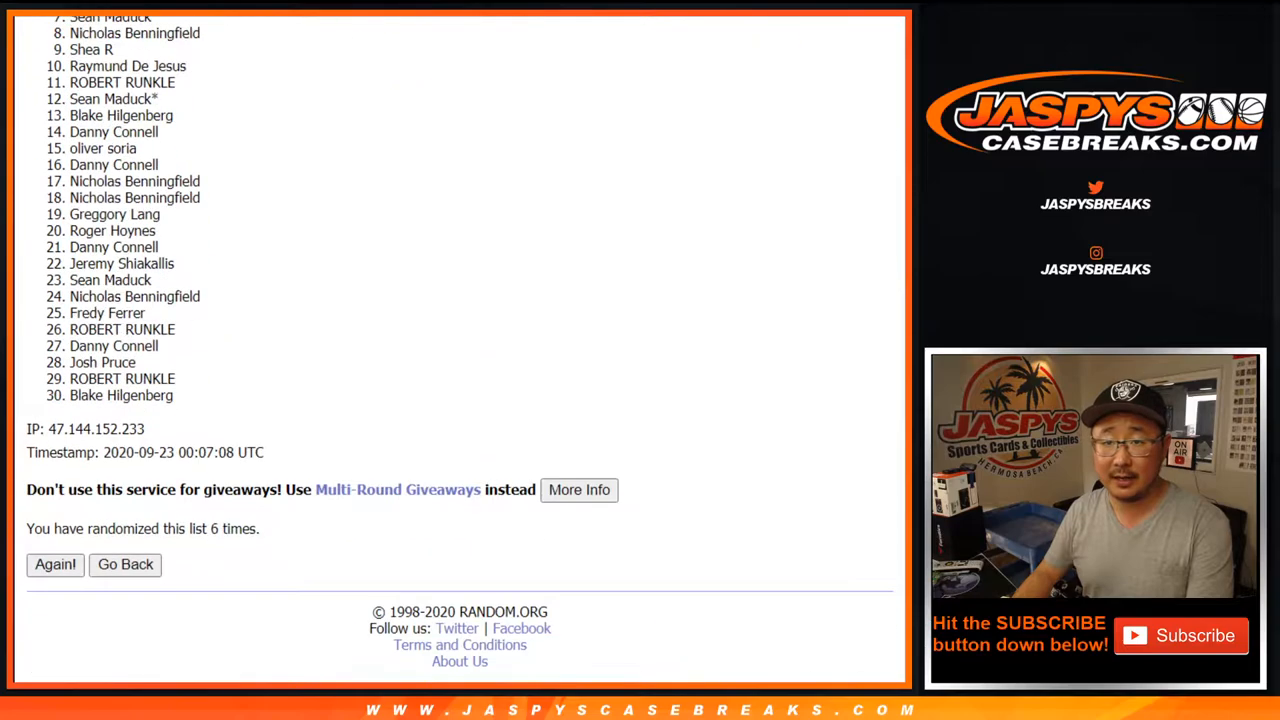
pyautogui.click(54, 564)
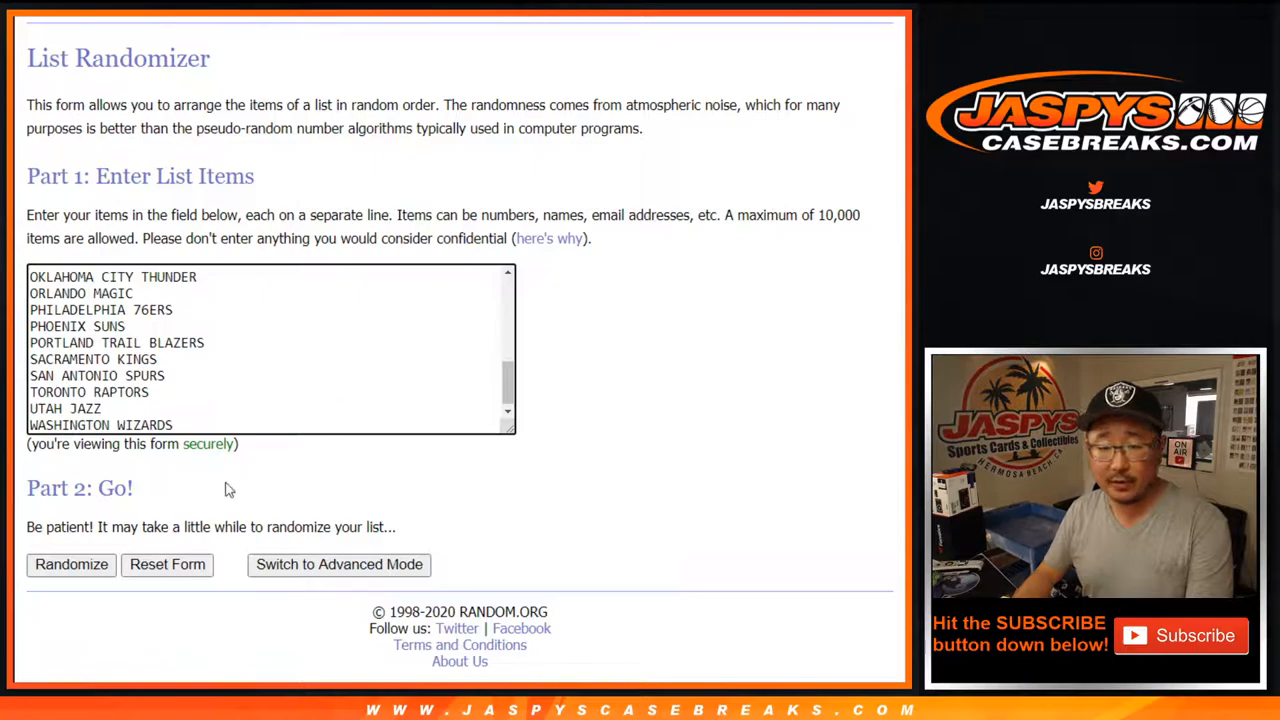
# - Randomize the NBA team list several times and select the final shuffled result
pyautogui.click(72, 564)
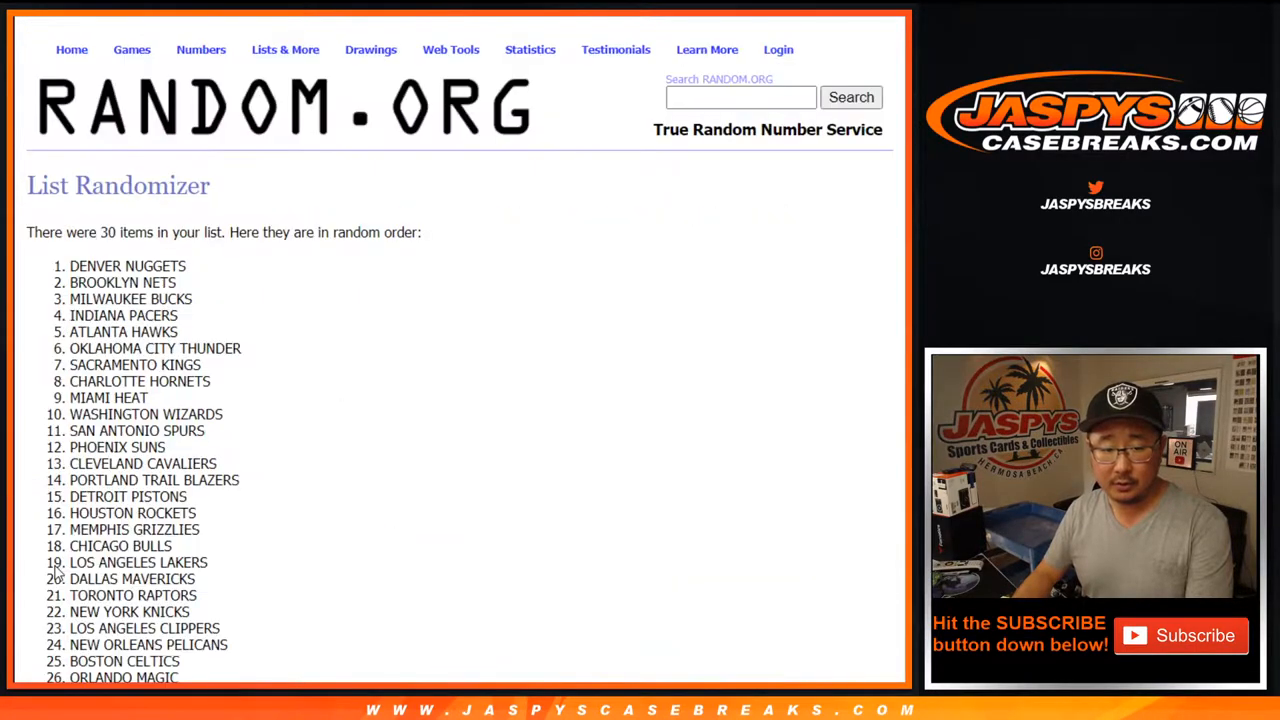
pyautogui.click(54, 564)
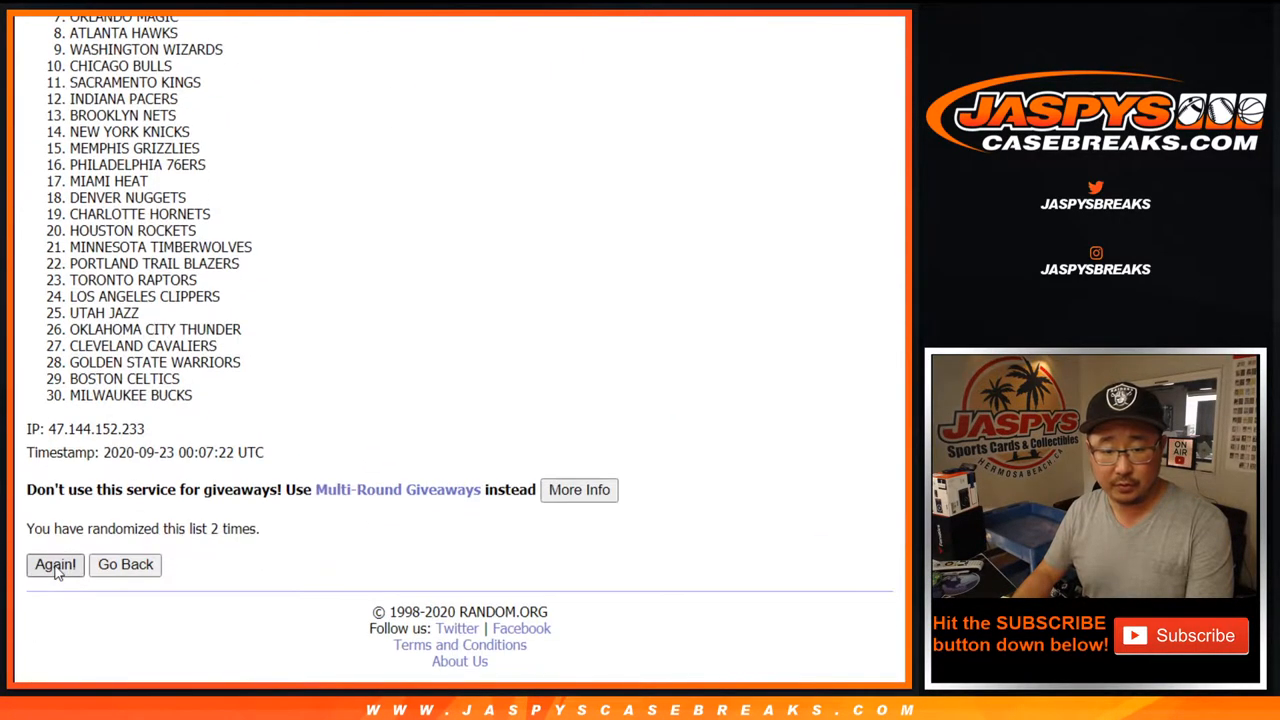
pyautogui.click(56, 564)
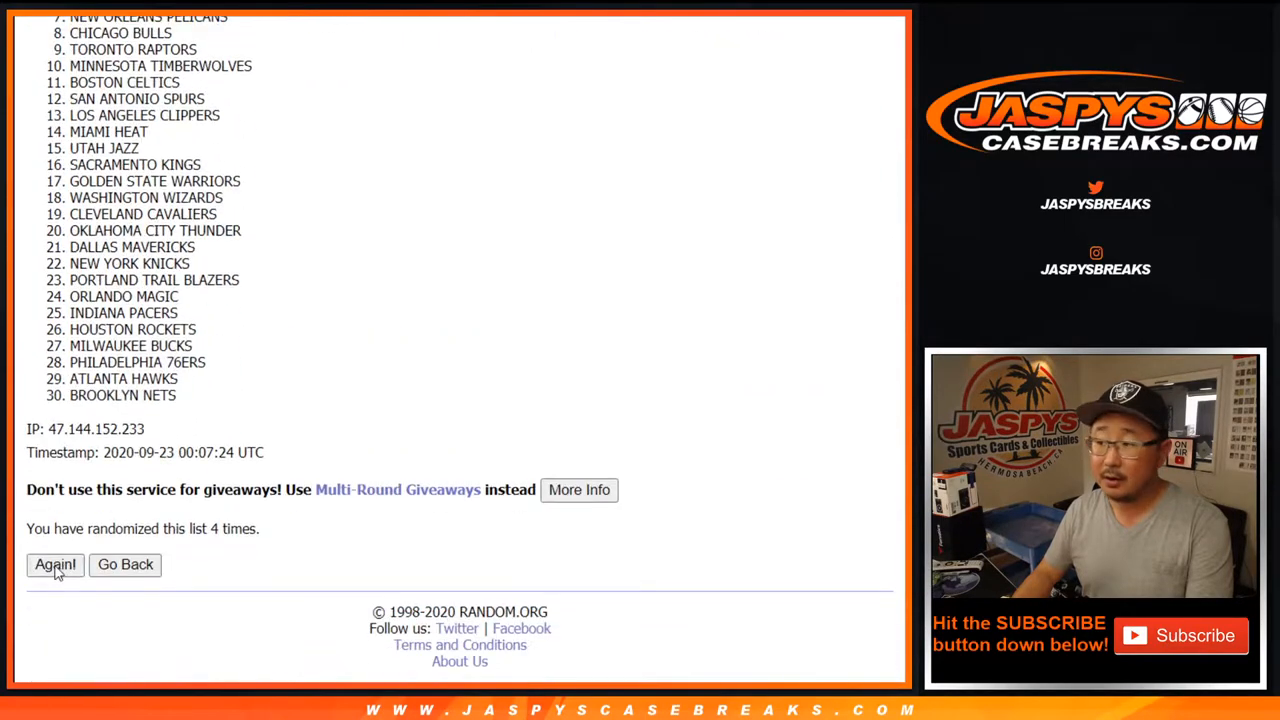
pyautogui.click(54, 564)
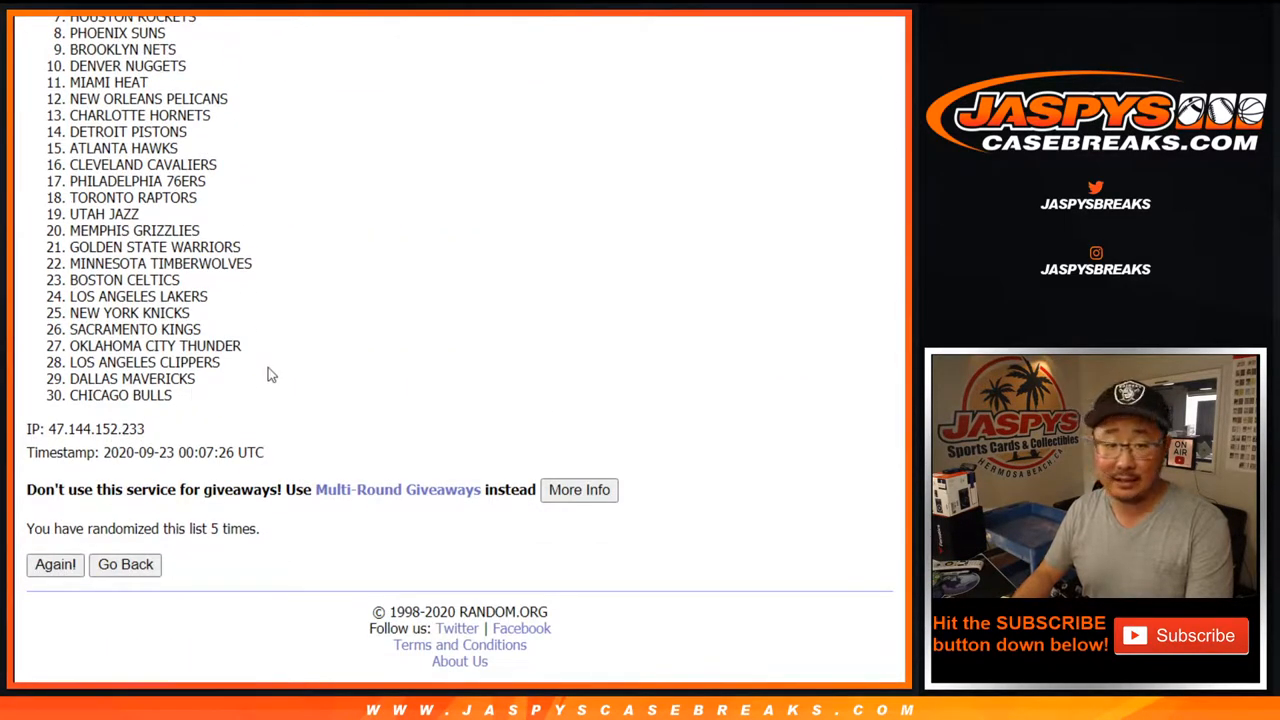
pyautogui.click(54, 564)
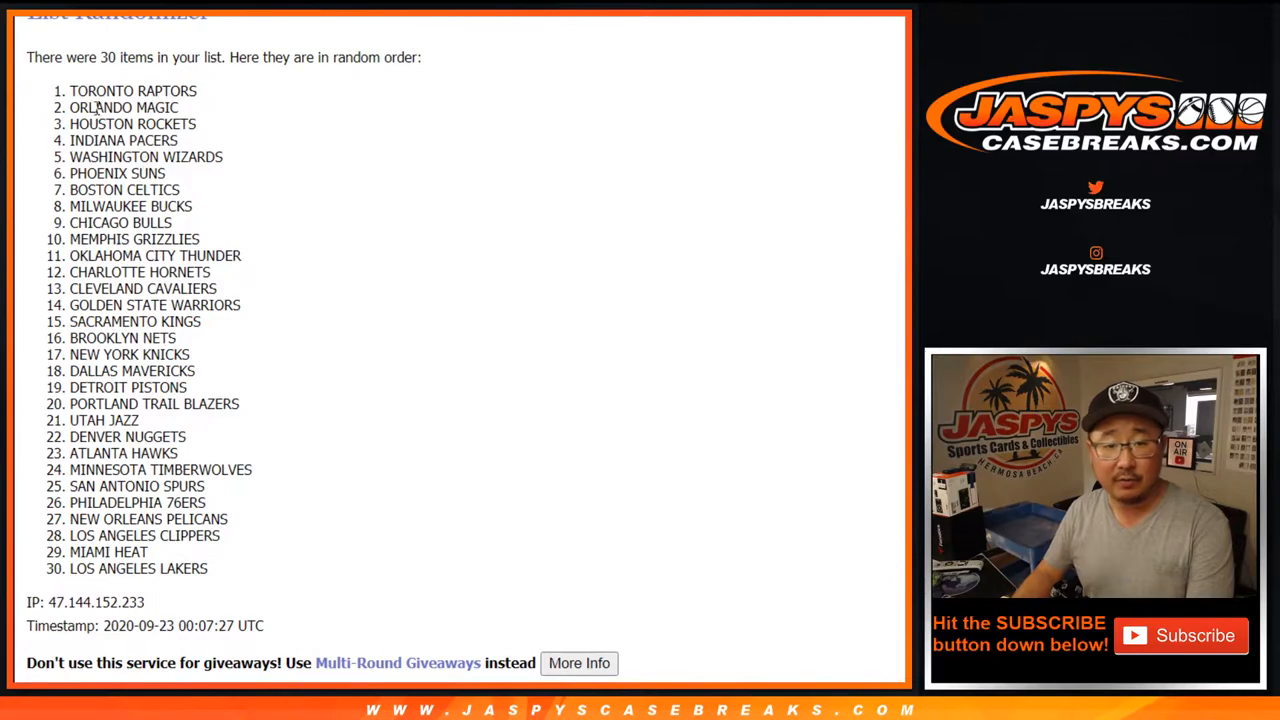
pyautogui.moveTo(90, 90); pyautogui.dragTo(210, 568)
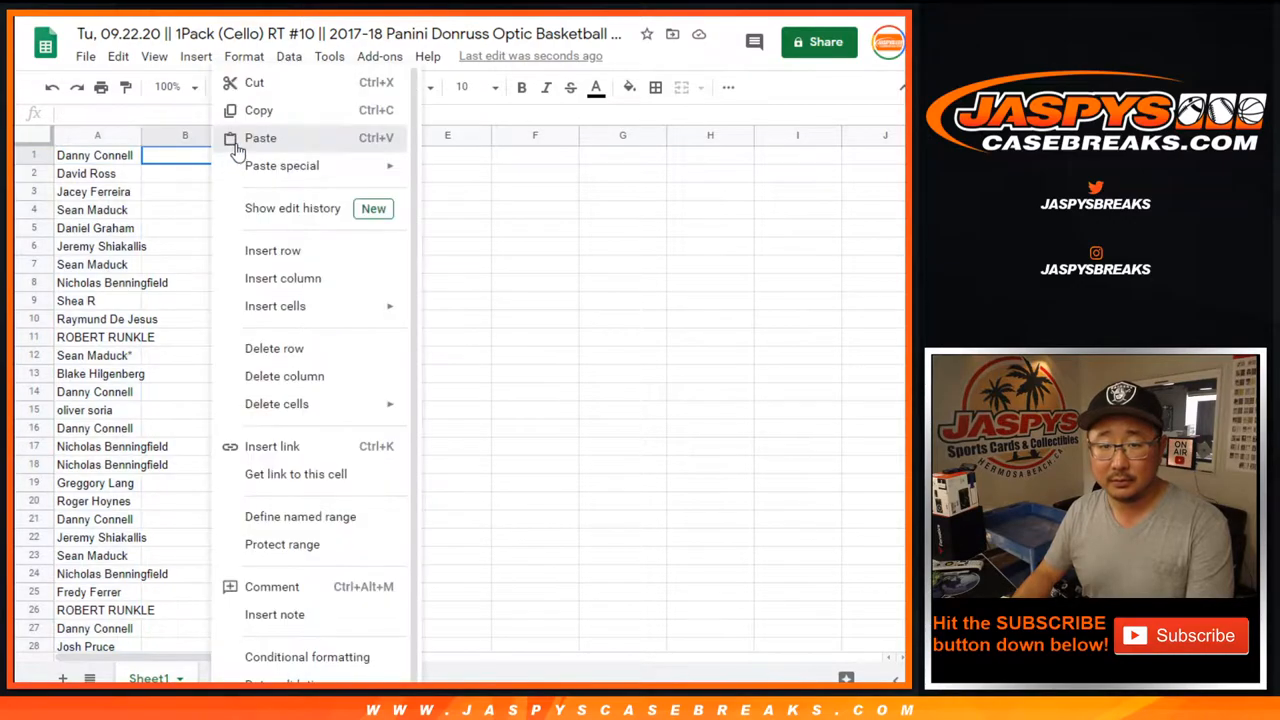
# - Paste the shuffled teams into column B beside the names and format the whole sheet
pyautogui.click(260, 136)
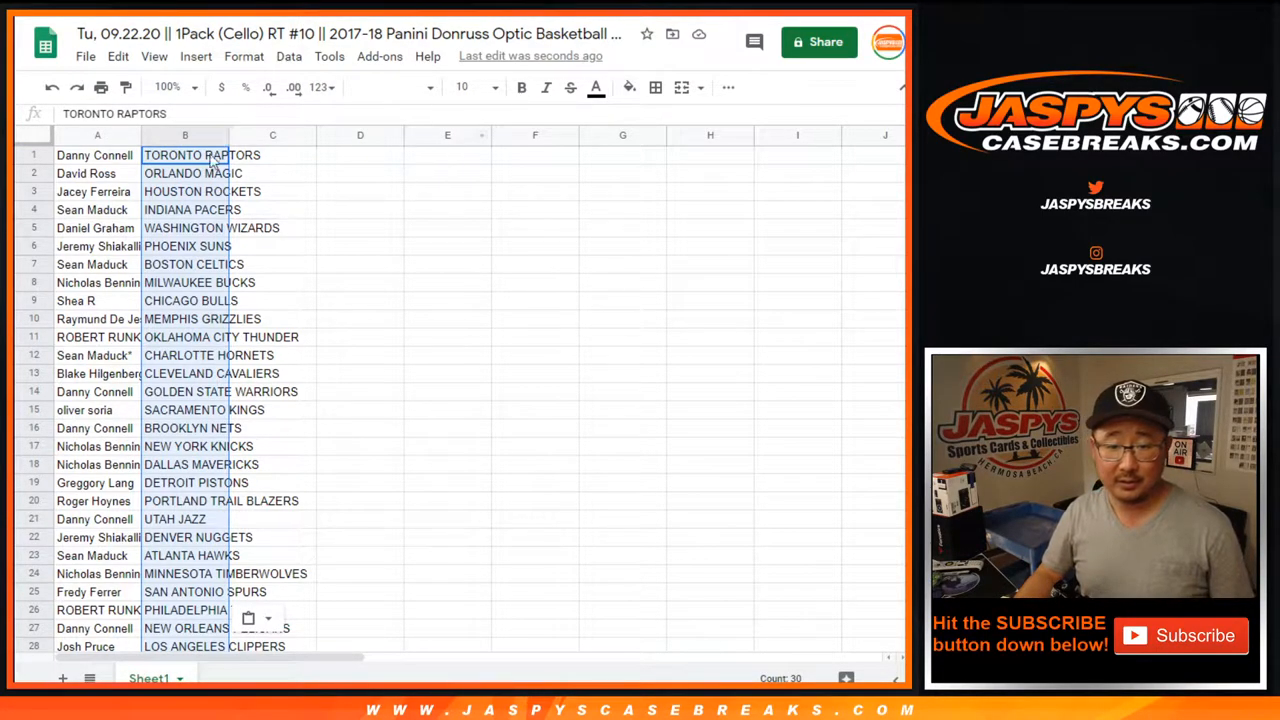
pyautogui.click(388, 88)
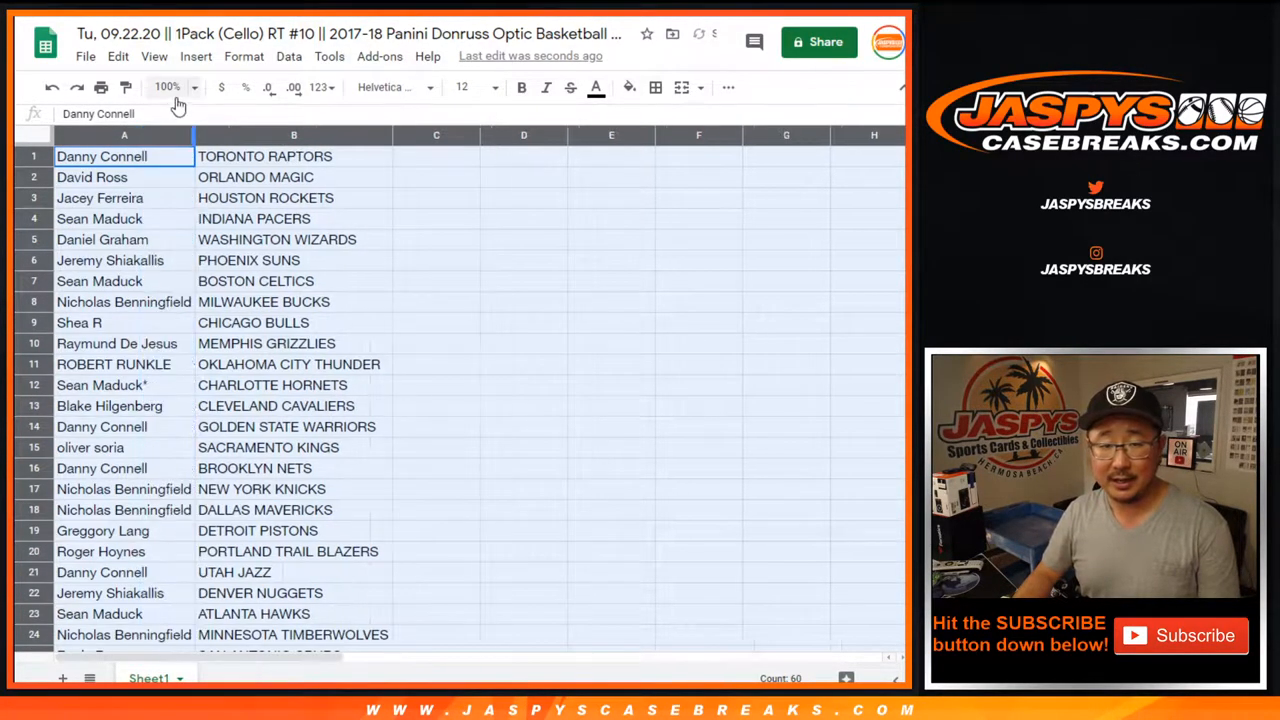
pyautogui.click(168, 88)
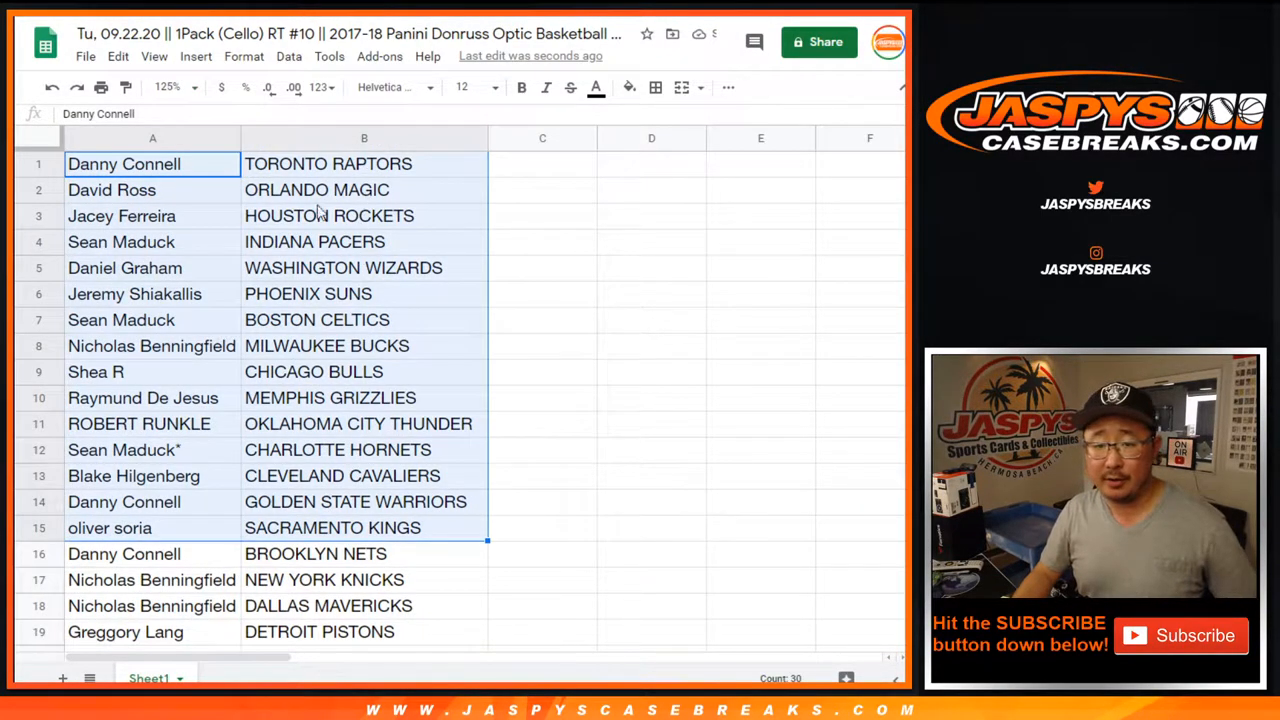
pyautogui.moveTo(290, 490)
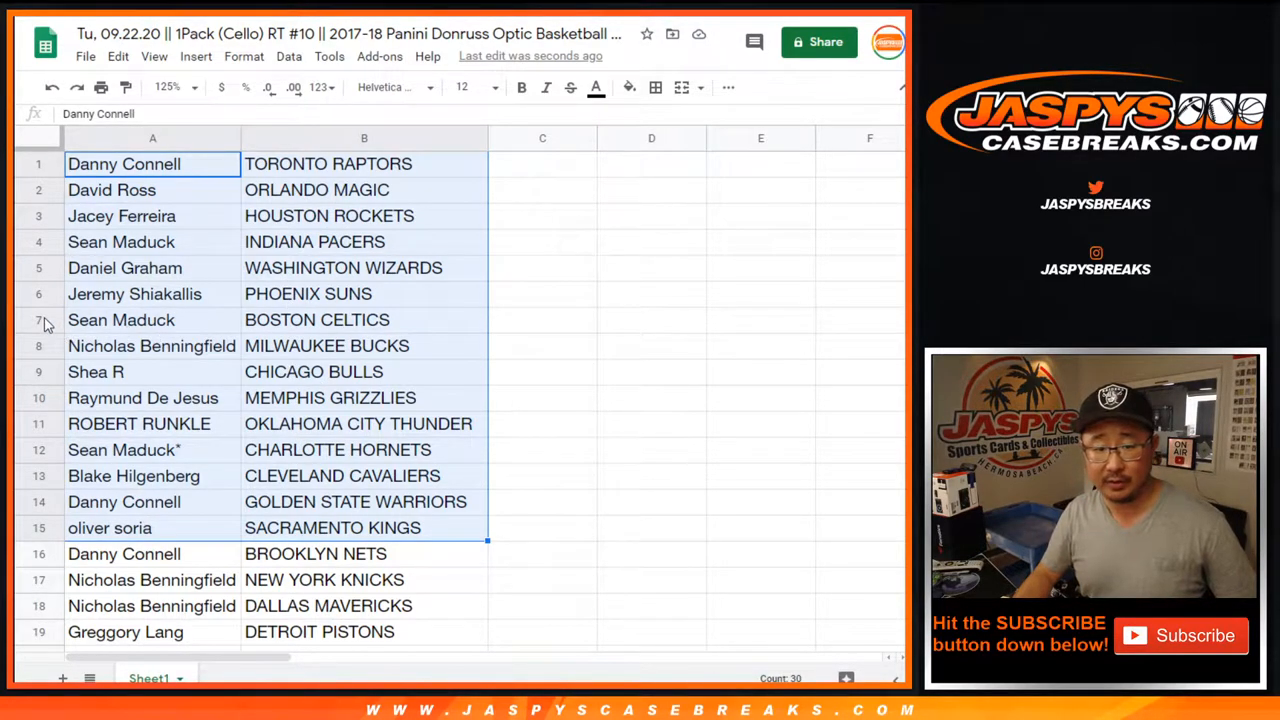
pyautogui.scroll(-3)
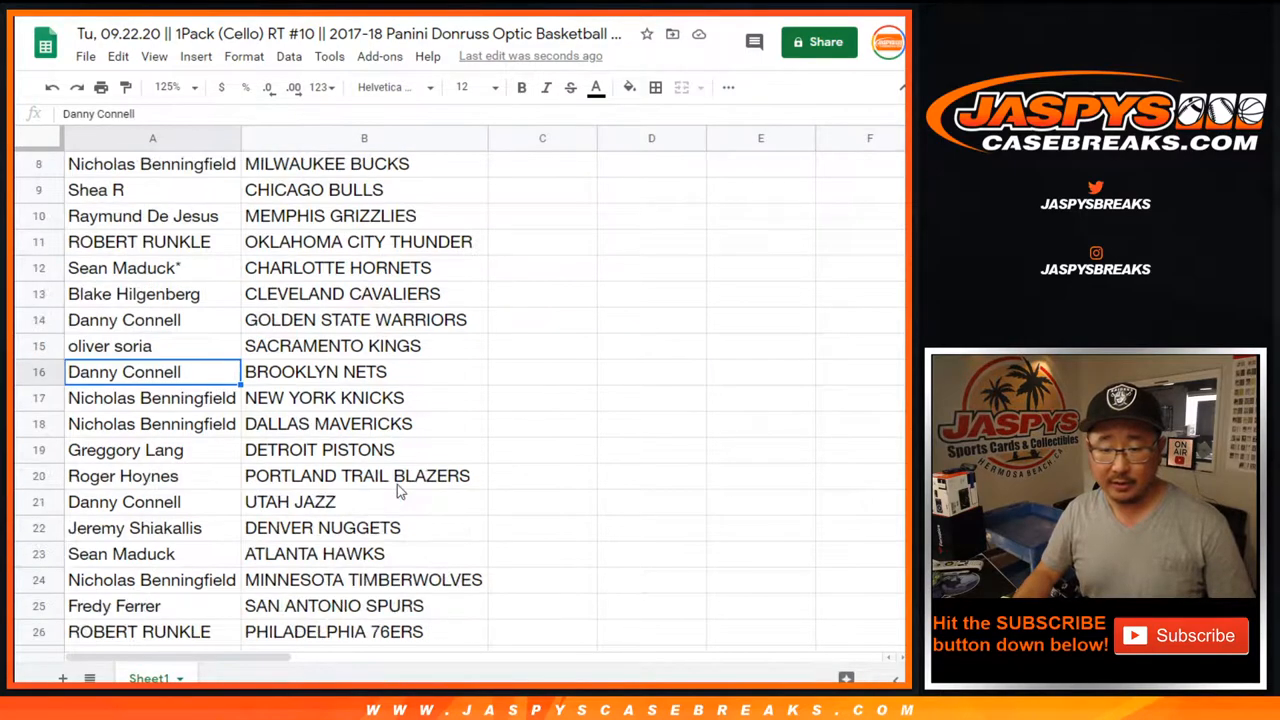
pyautogui.scroll(-3)
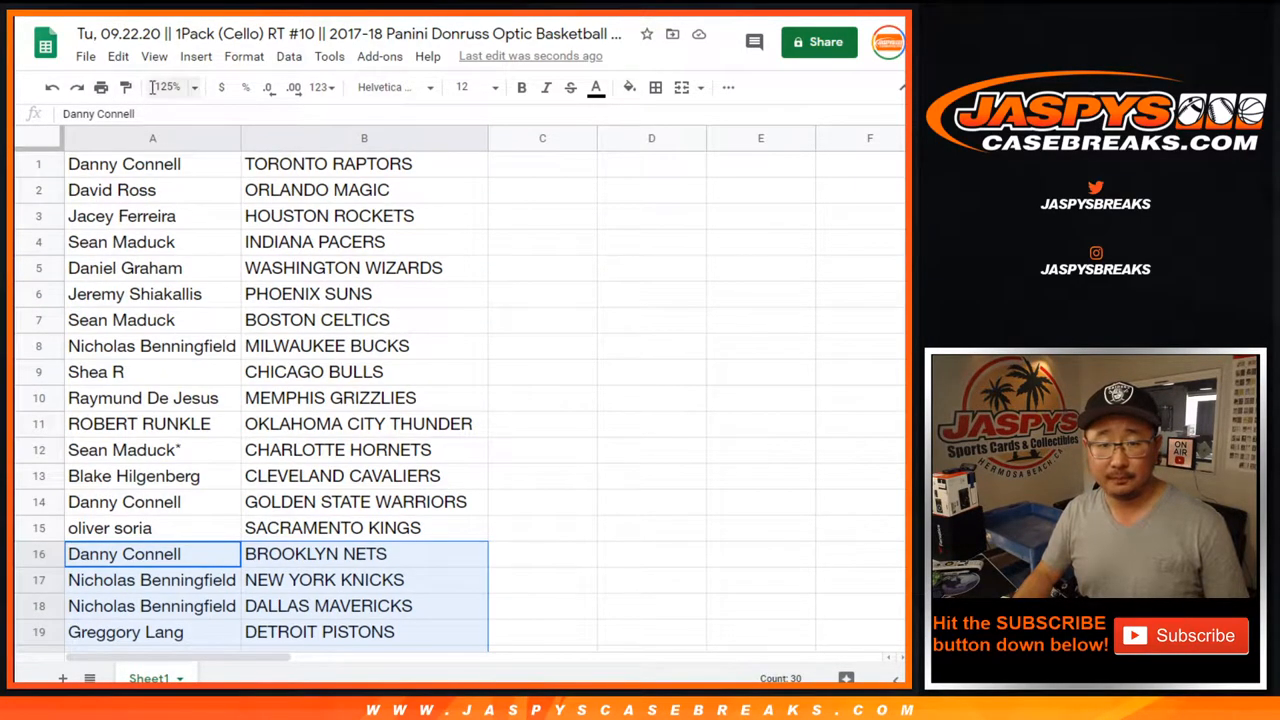
pyautogui.click(164, 88)
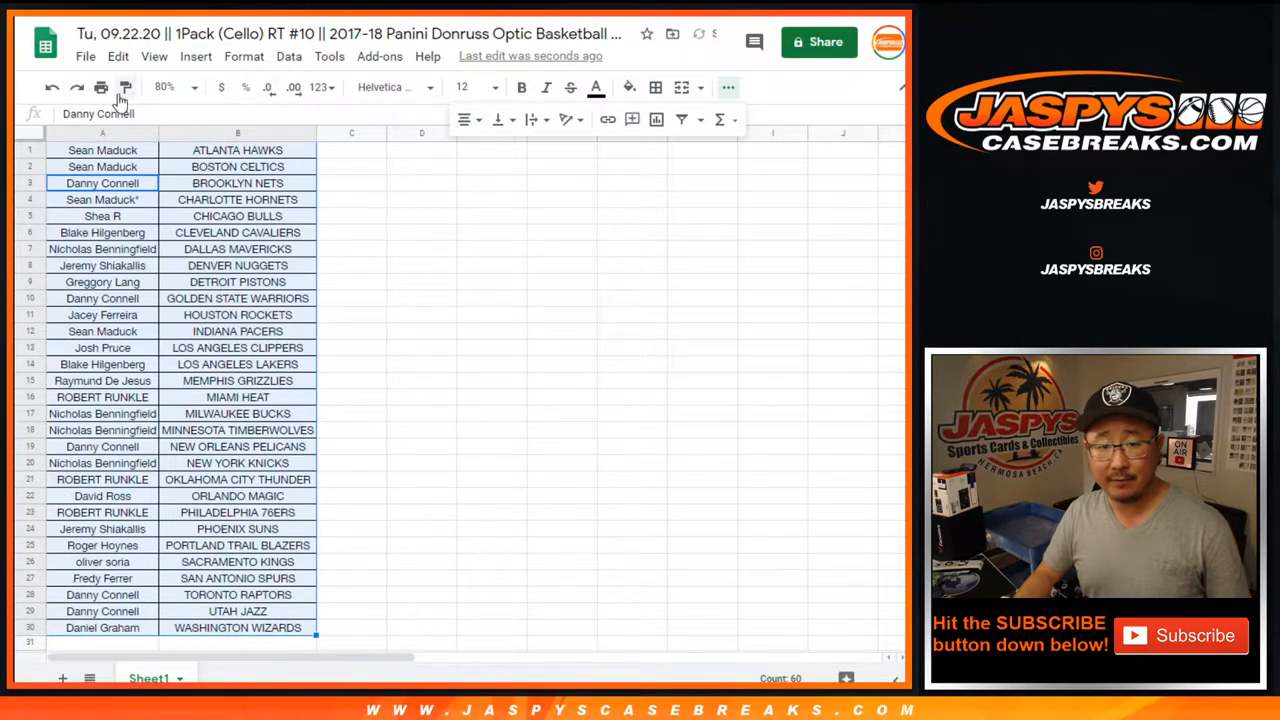
pyautogui.click(100, 88)
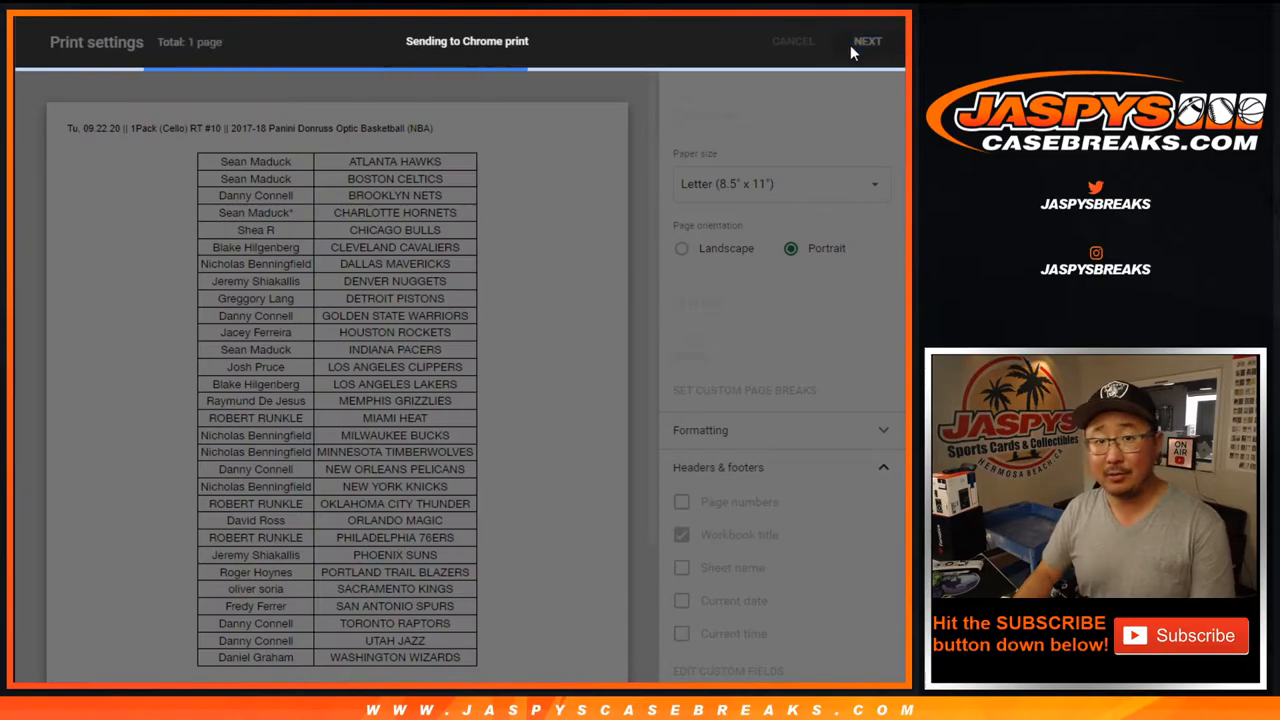
pyautogui.click(868, 40)
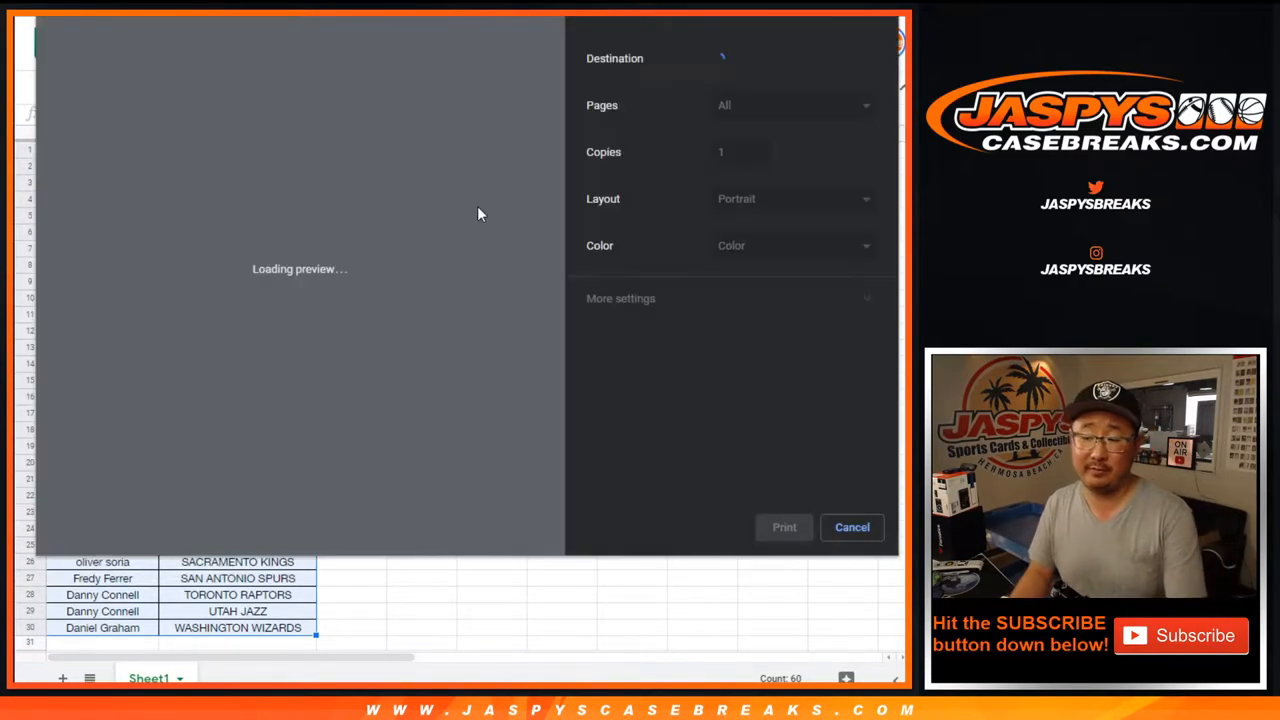
pyautogui.click(852, 528)
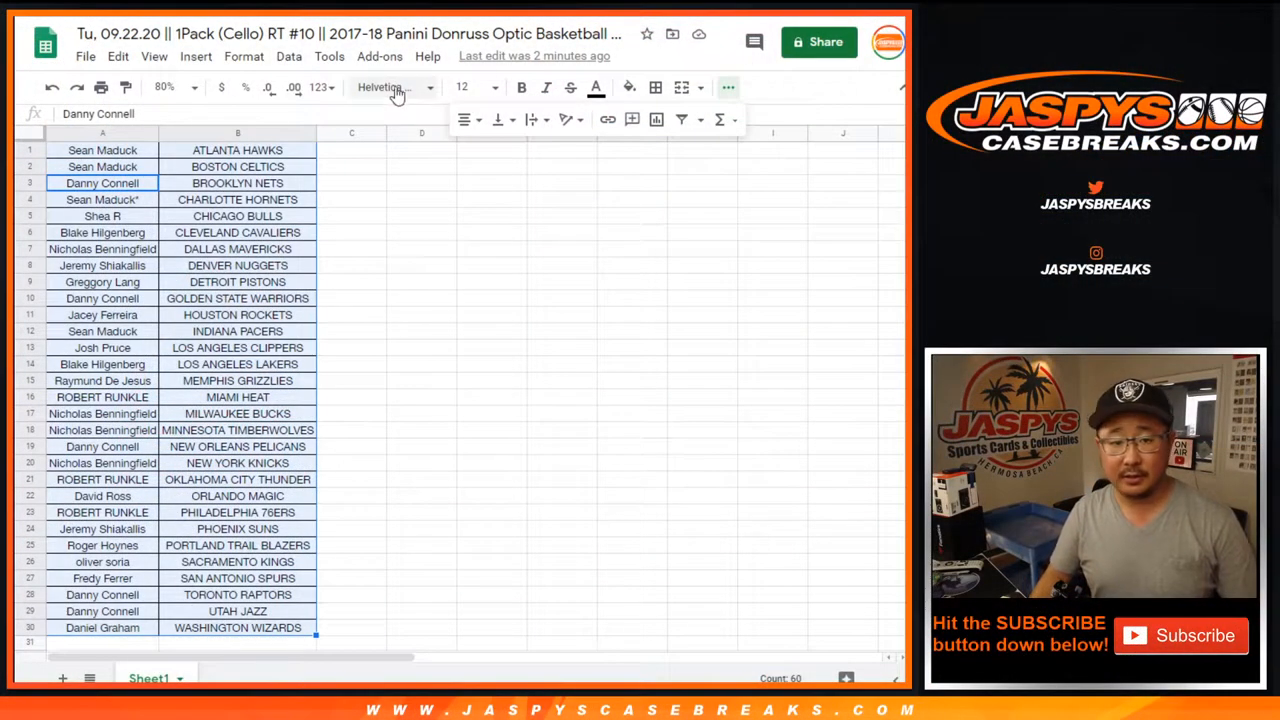
# - Return to RANDOM.ORG and reshuffle the customer names for the giveaway
pyautogui.click(102, 150)
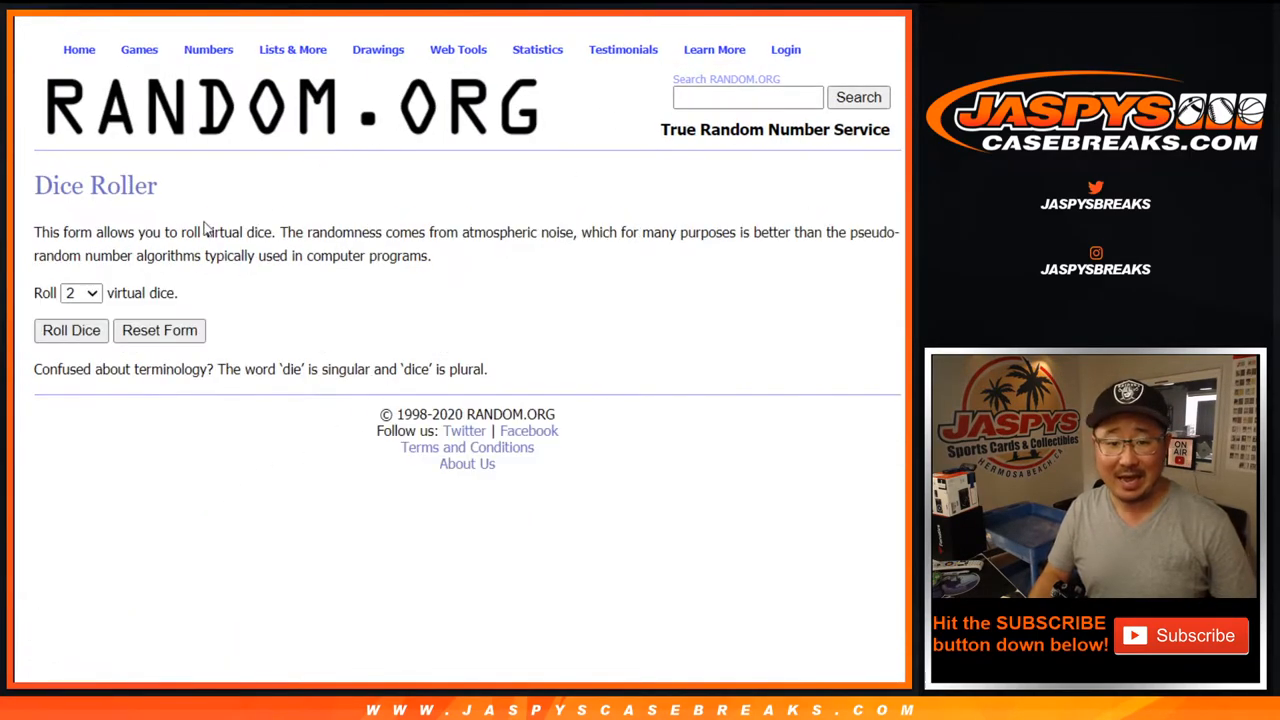
pyautogui.click(72, 330)
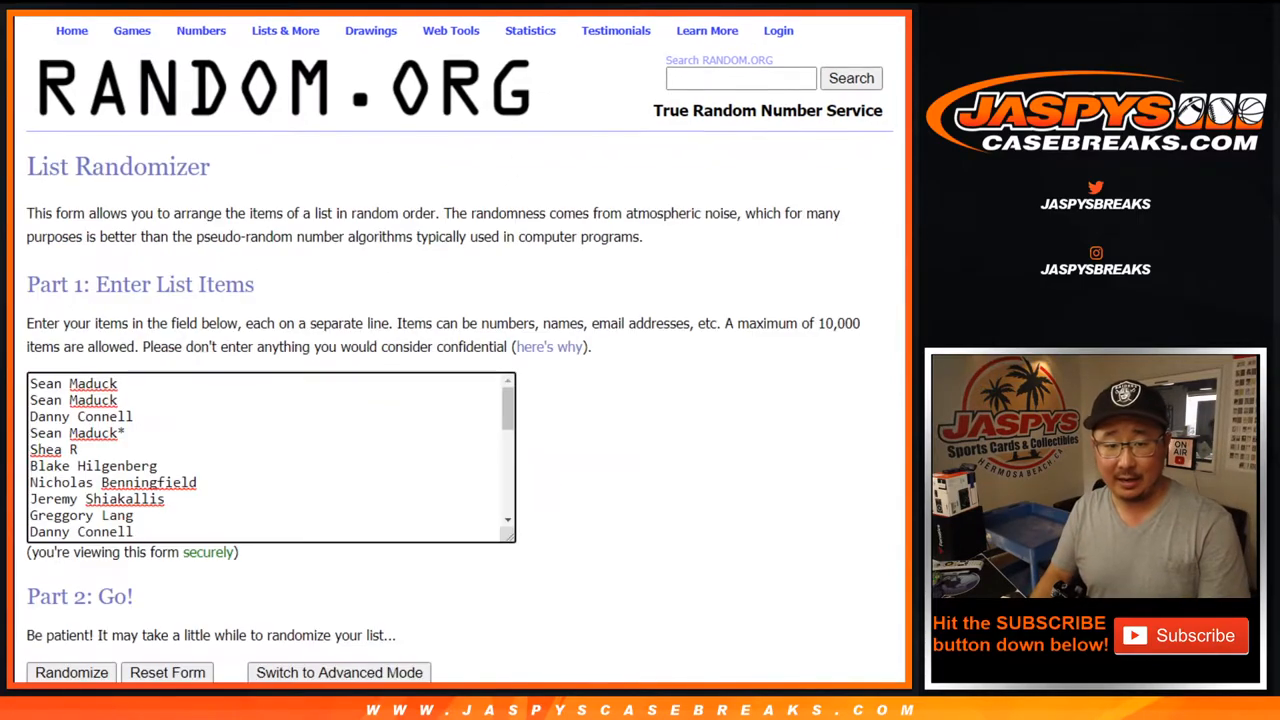
pyautogui.click(72, 672)
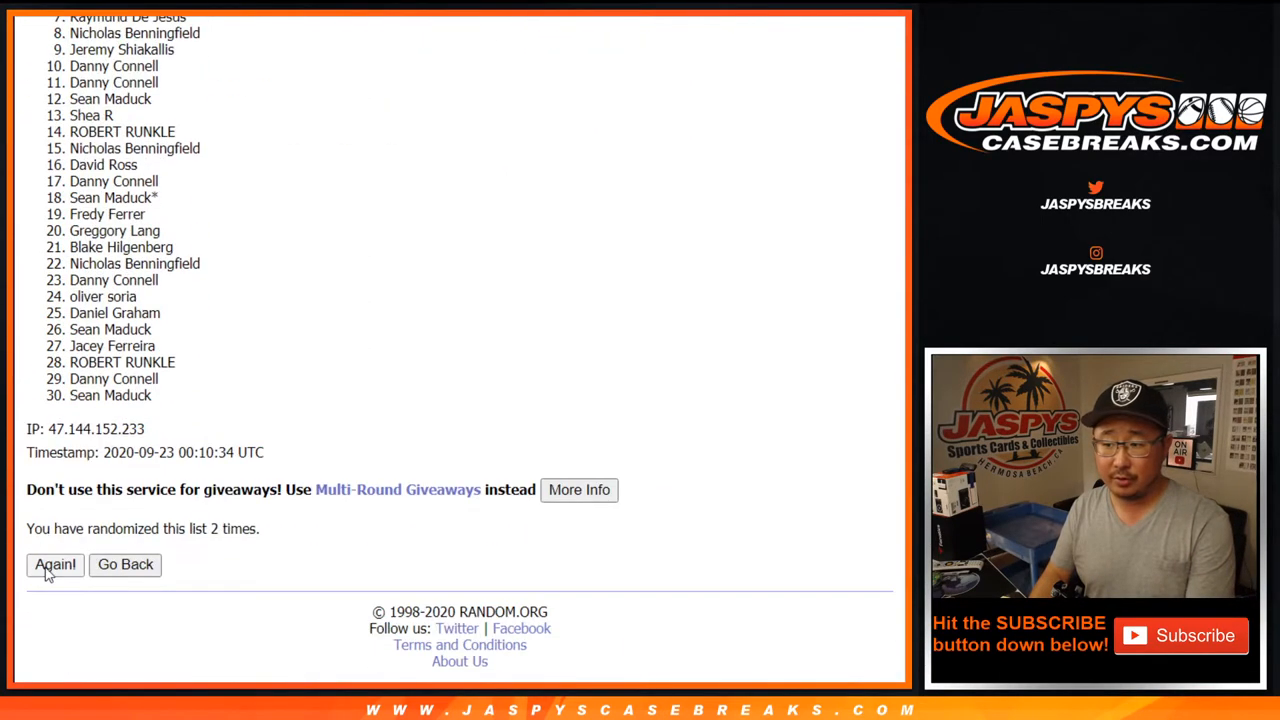
pyautogui.click(54, 564)
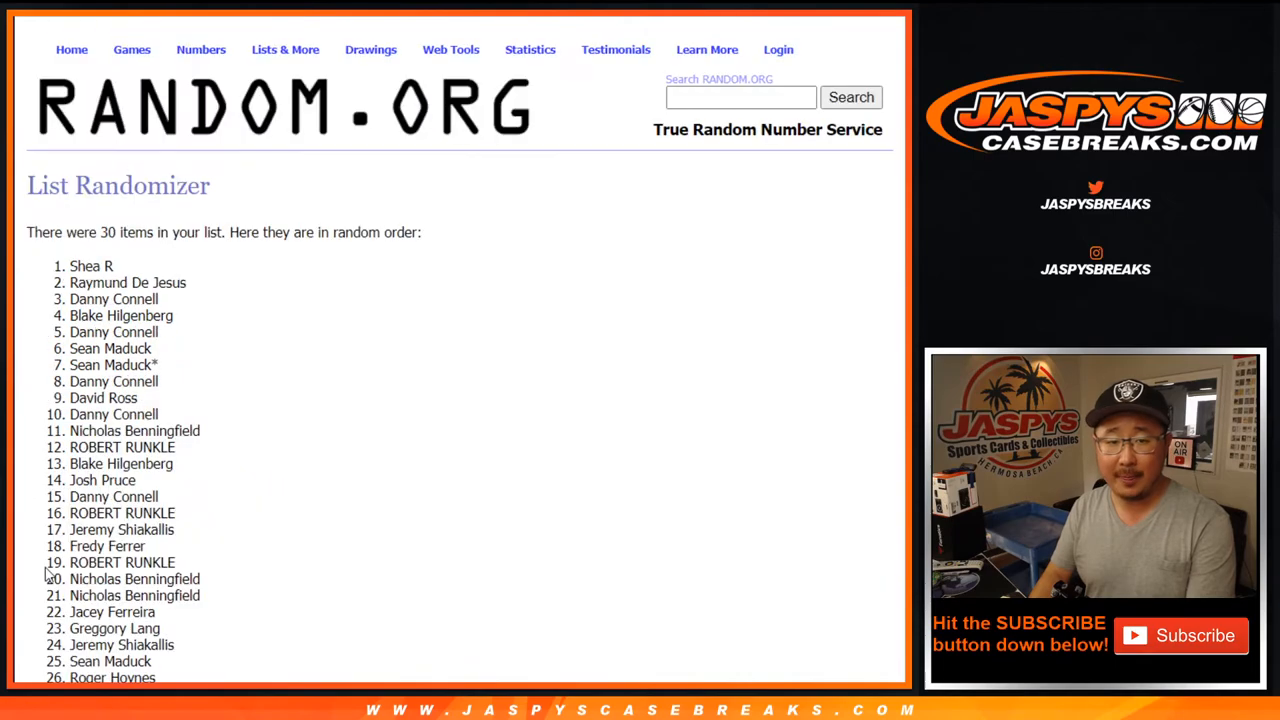
pyautogui.scroll(-3)
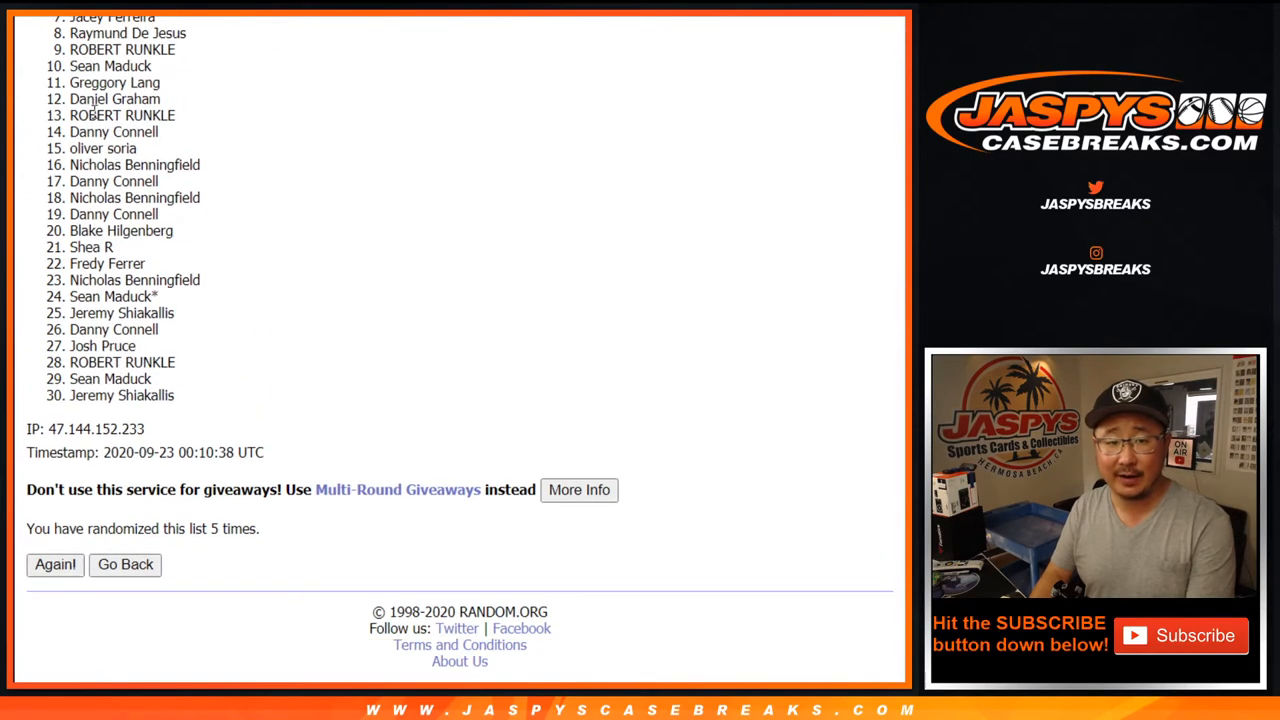